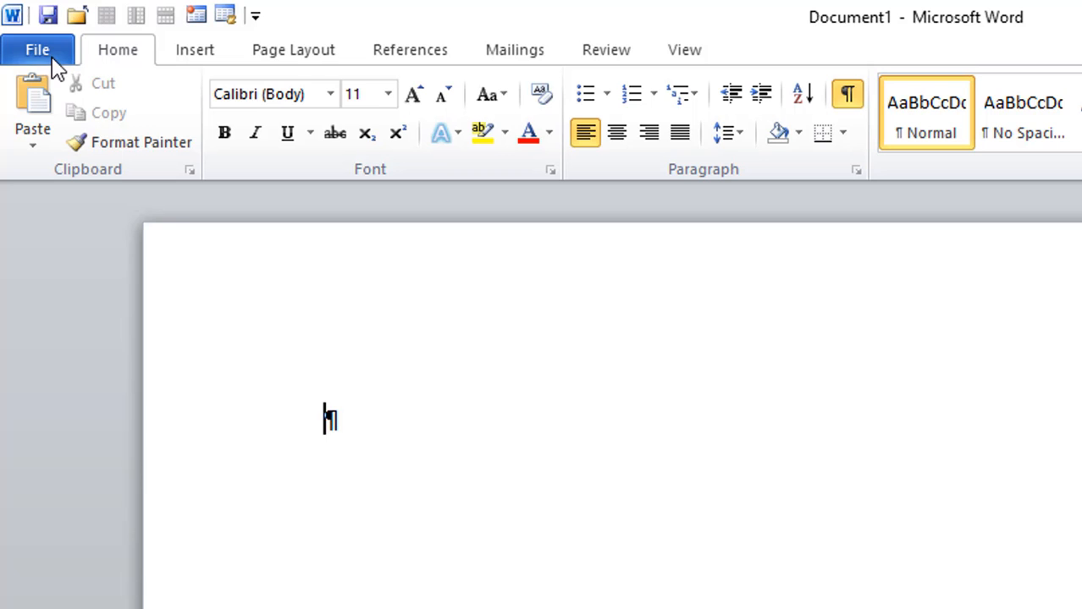
Show the Print settings and preview for Document1 in the File backstage.
{"action": "left_click", "coordinate": [38, 50]}
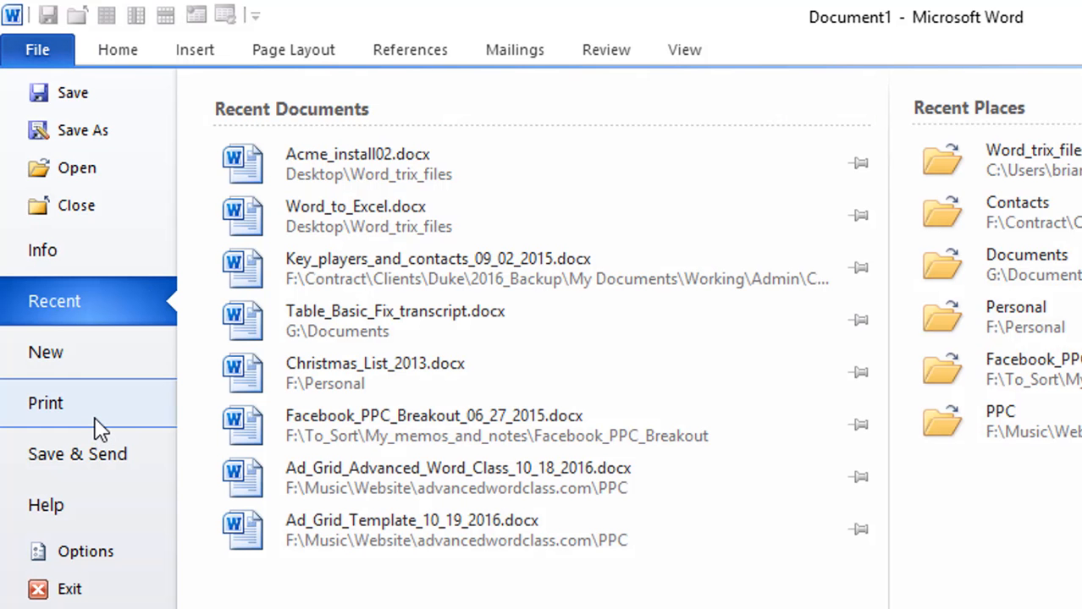
{"action": "left_click", "coordinate": [44, 403]}
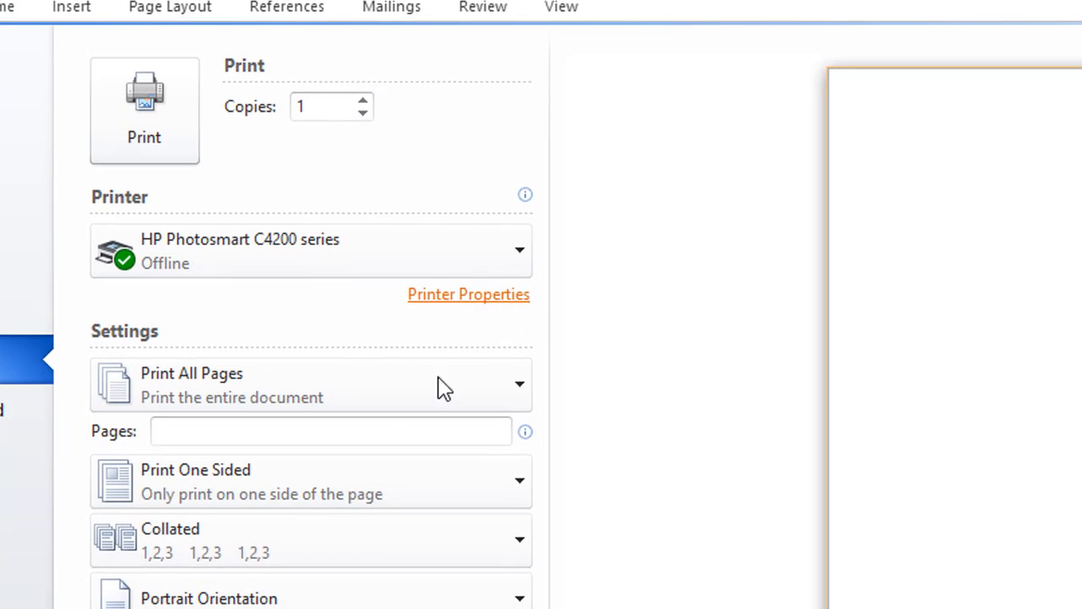
{"action": "mouse_move", "coordinate": [284, 386]}
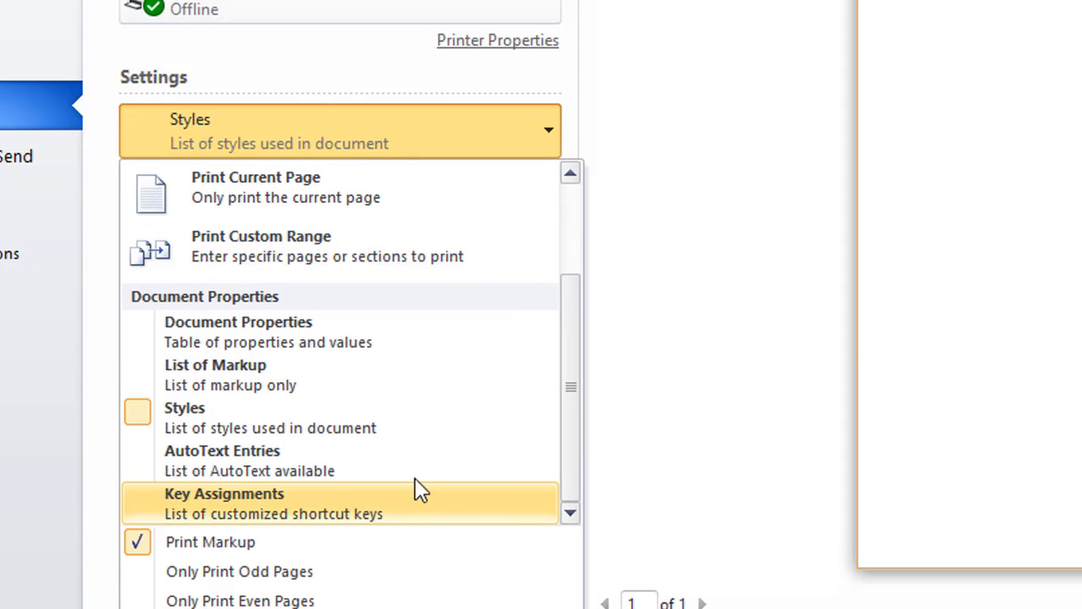
{"action": "mouse_move", "coordinate": [393, 521]}
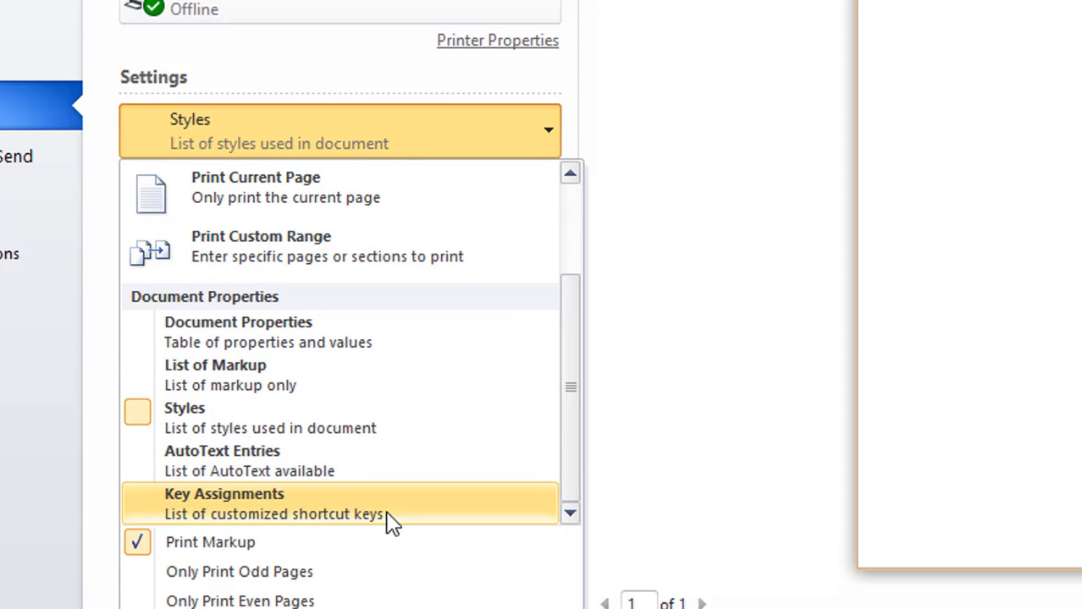
{"action": "mouse_move", "coordinate": [410, 515]}
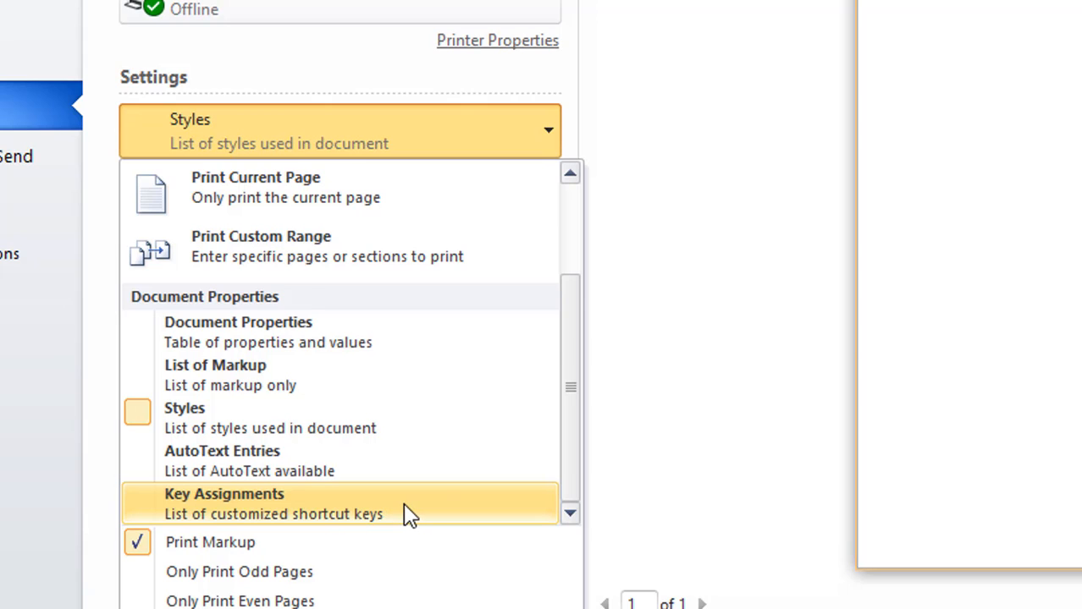
{"action": "mouse_move", "coordinate": [381, 504]}
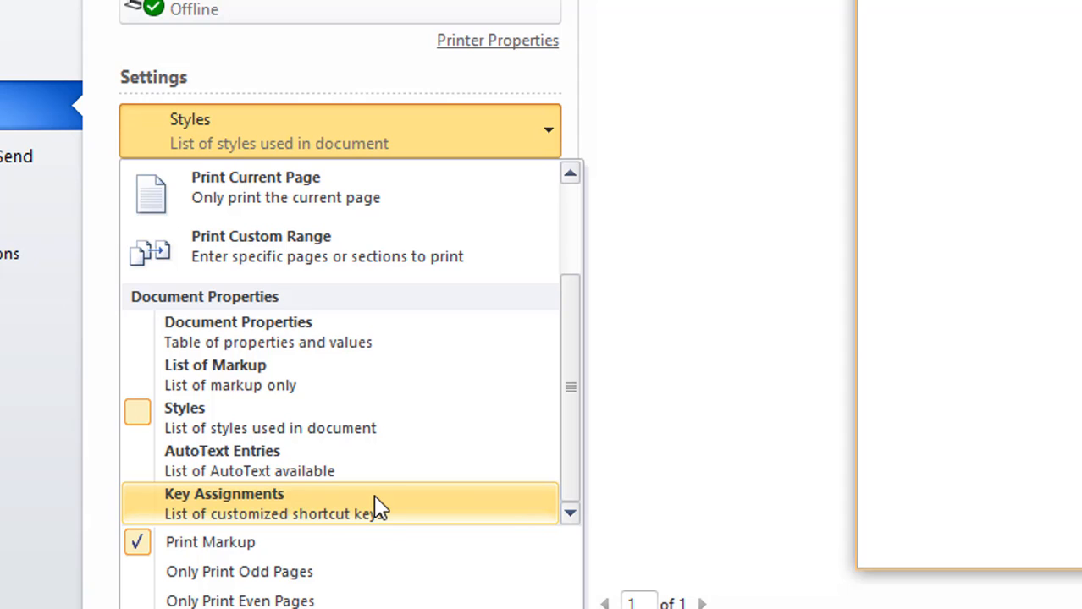
Choose Key Assignments as what to print, so the customized shortcut list prints.
{"action": "left_click", "coordinate": [224, 505]}
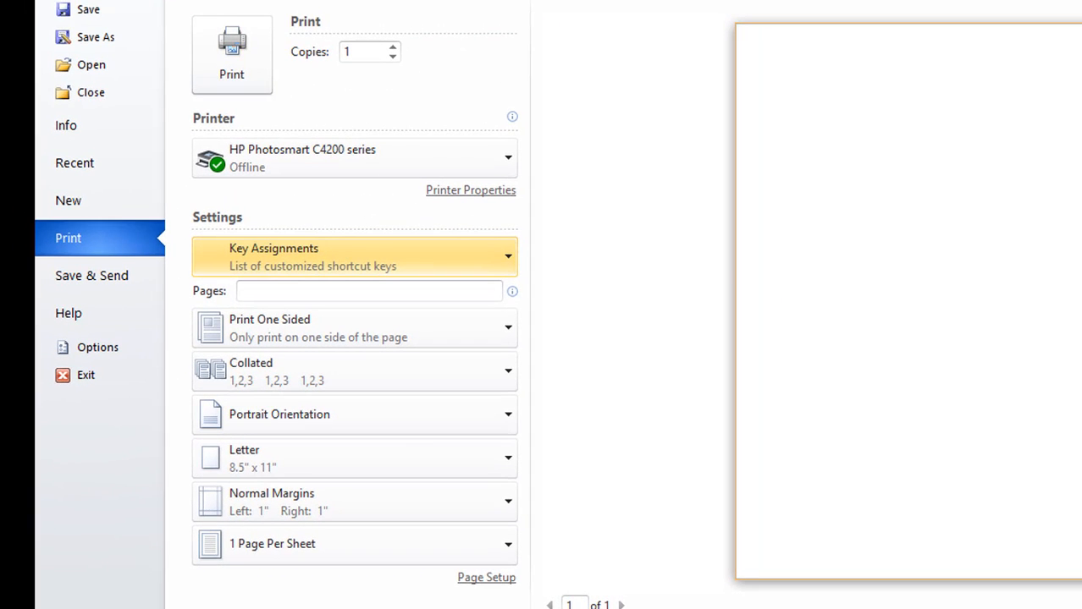
{"action": "mouse_move", "coordinate": [487, 244]}
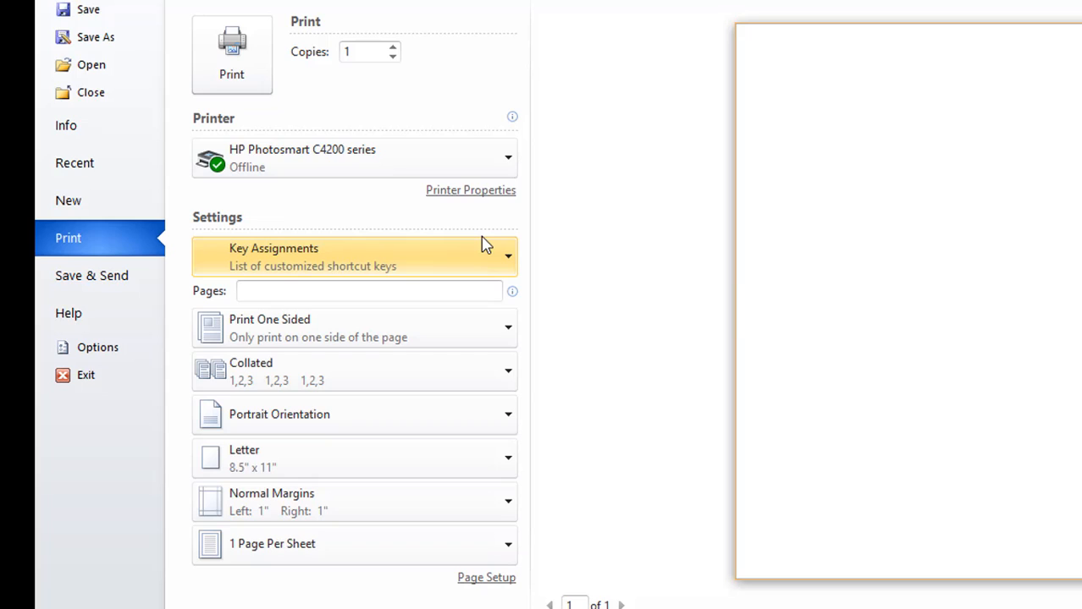